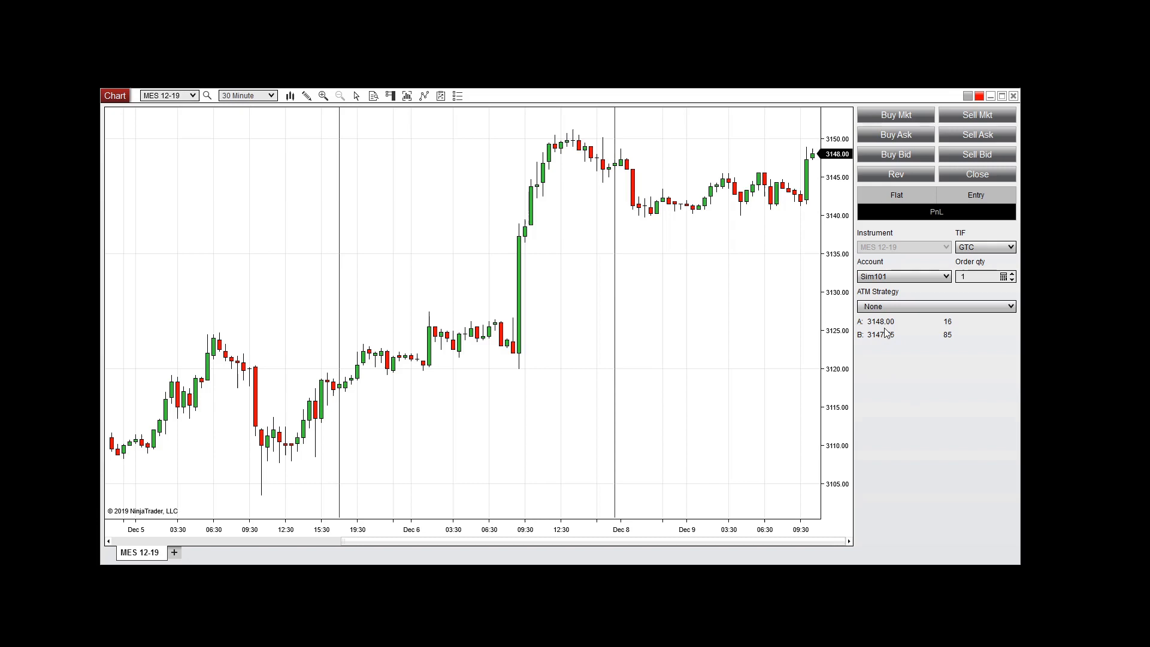
# Choose Custom from the Chart Trader ATM Strategy dropdown on the MES 12-19 chart
pyautogui.click(936, 306)
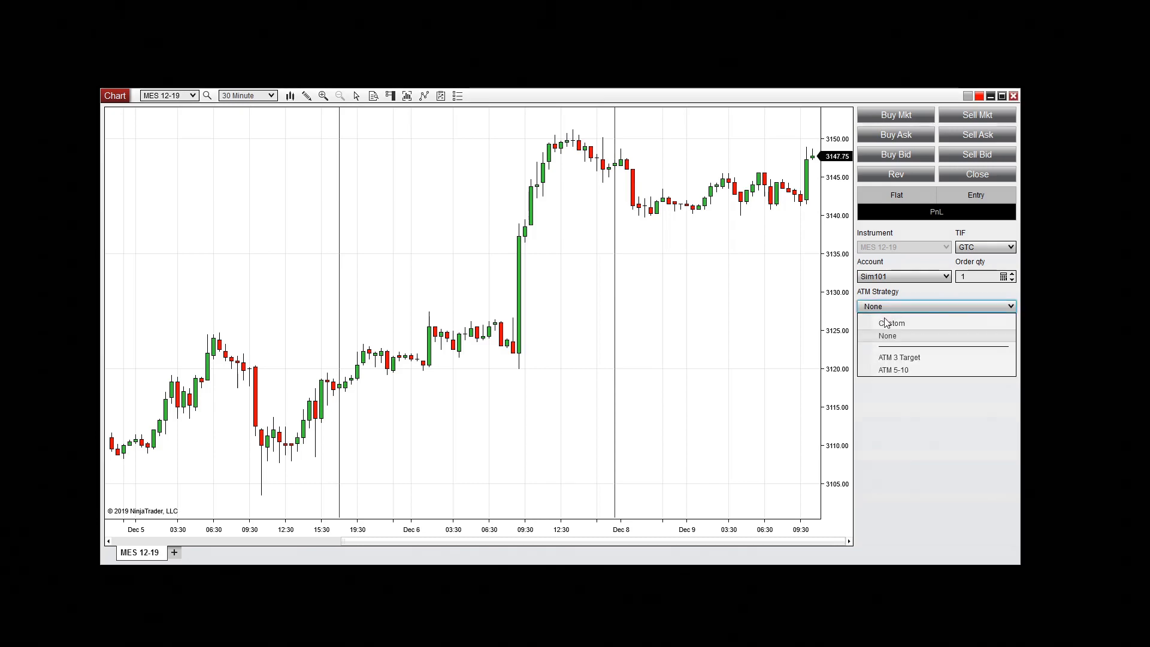
pyautogui.click(892, 323)
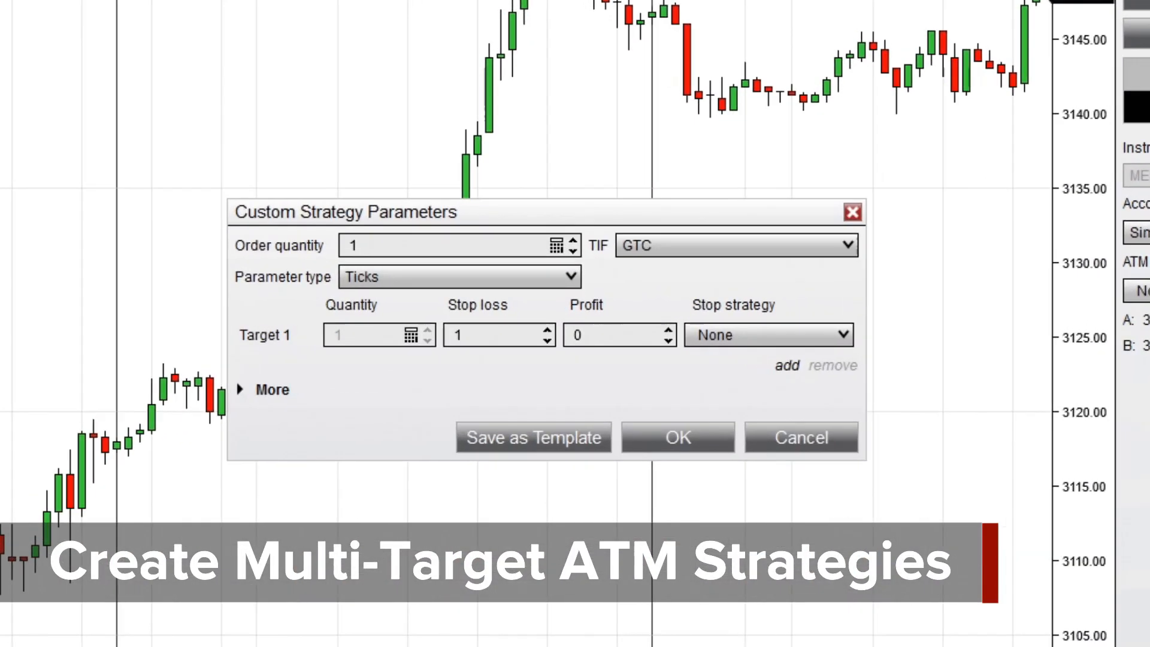
# Set the order quantity to 10 and add Targets 2 and 3
pyautogui.click(447, 245)
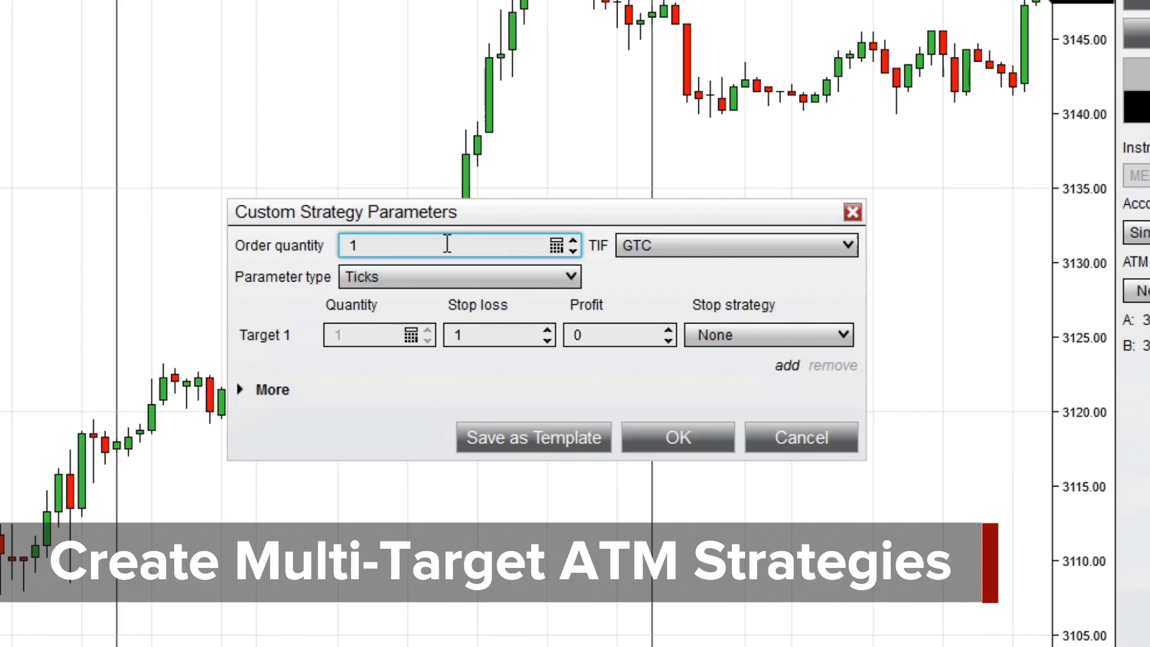
pyautogui.write('0')
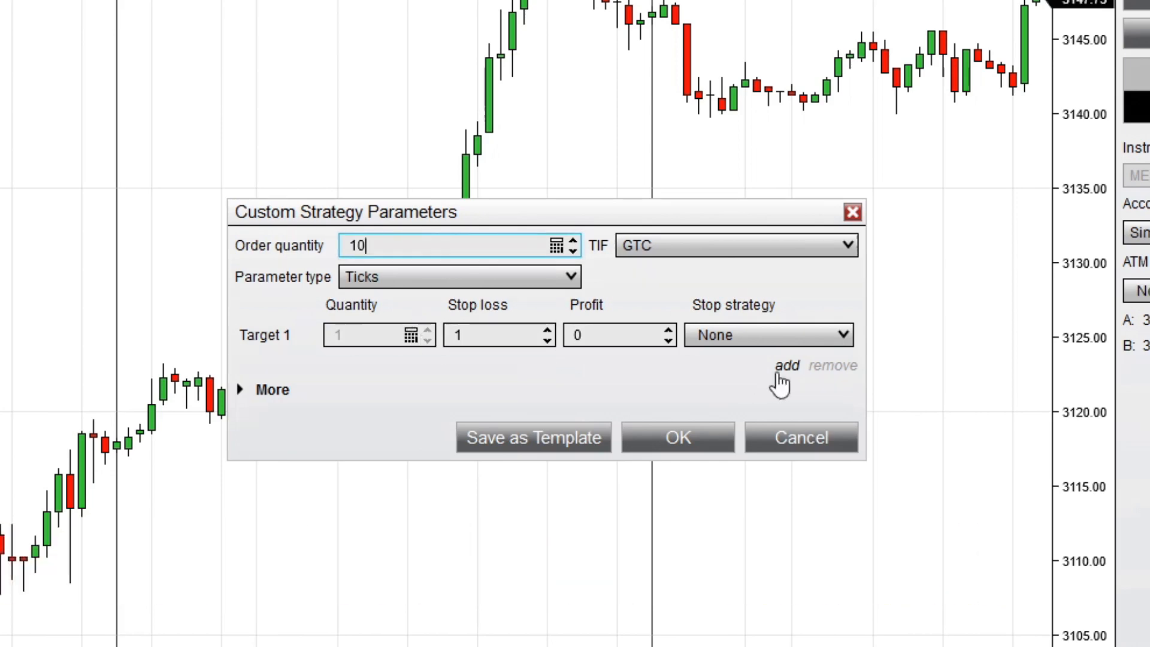
pyautogui.click(787, 366)
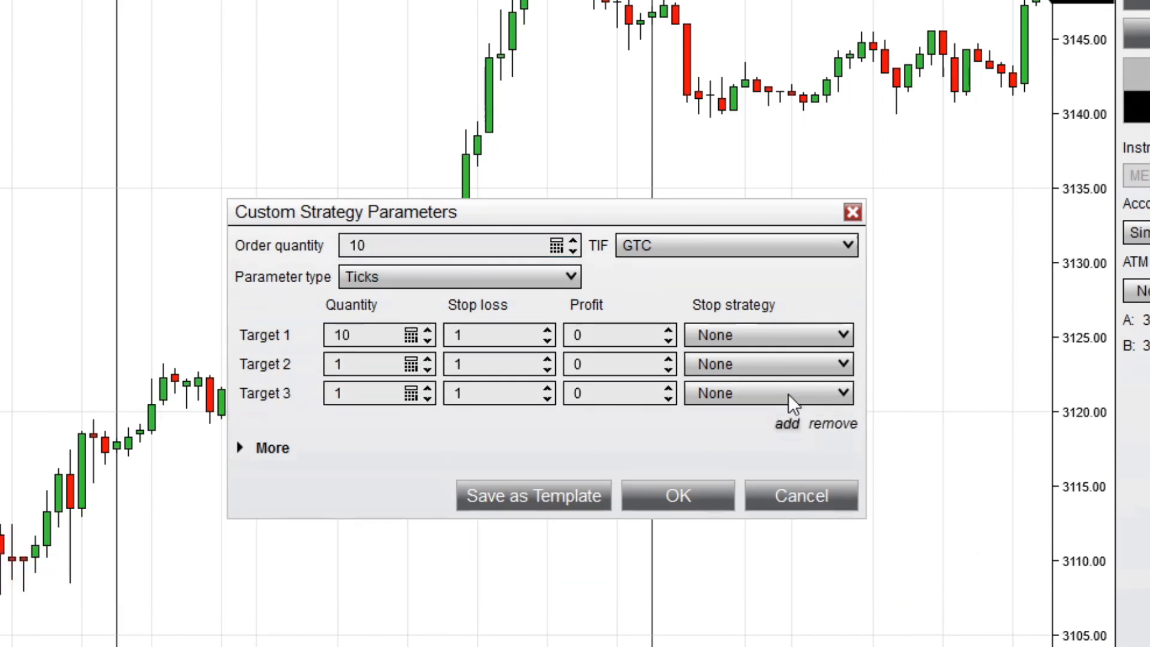
# Enter target quantities 4/3/3 with 6/8/10-tick stops and profits, and save as a template
pyautogui.tripleClick(359, 334)
pyautogui.write('4')
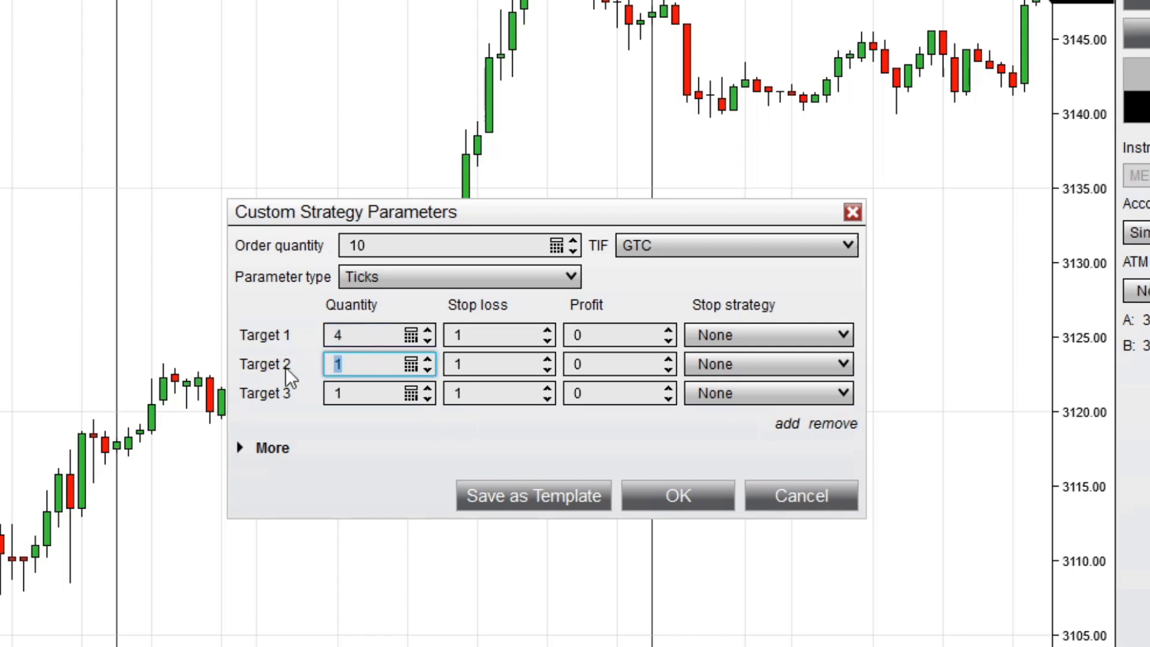
pyautogui.write('3')
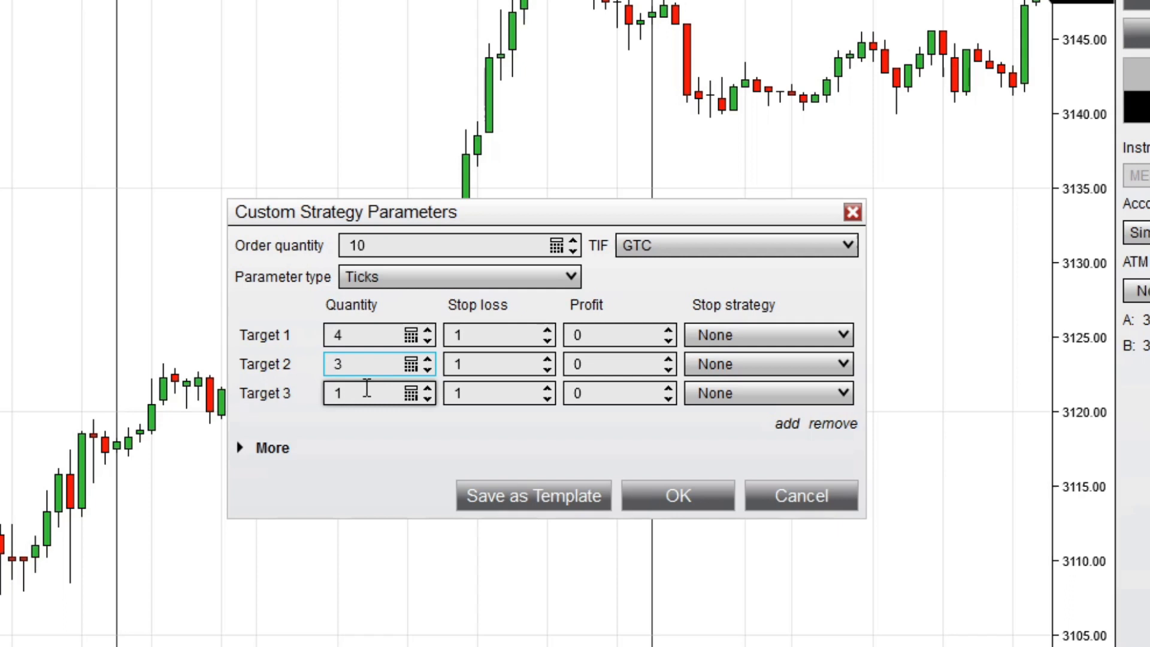
pyautogui.write('3')
pyautogui.click(620, 365)
pyautogui.write('8')
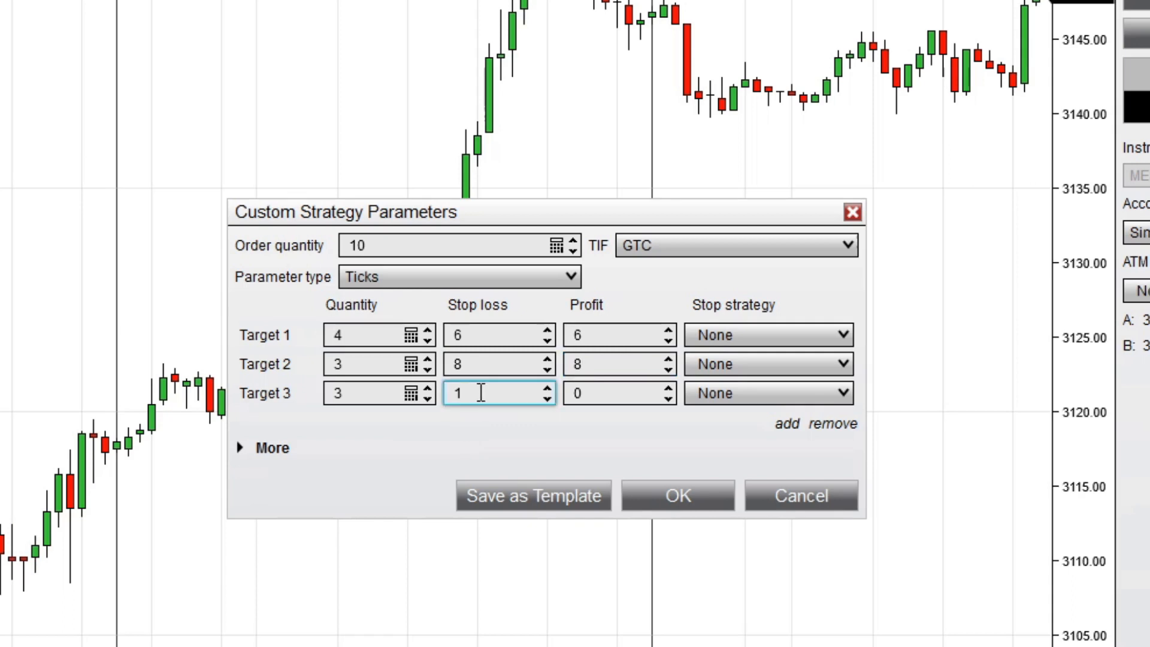
pyautogui.click(618, 392)
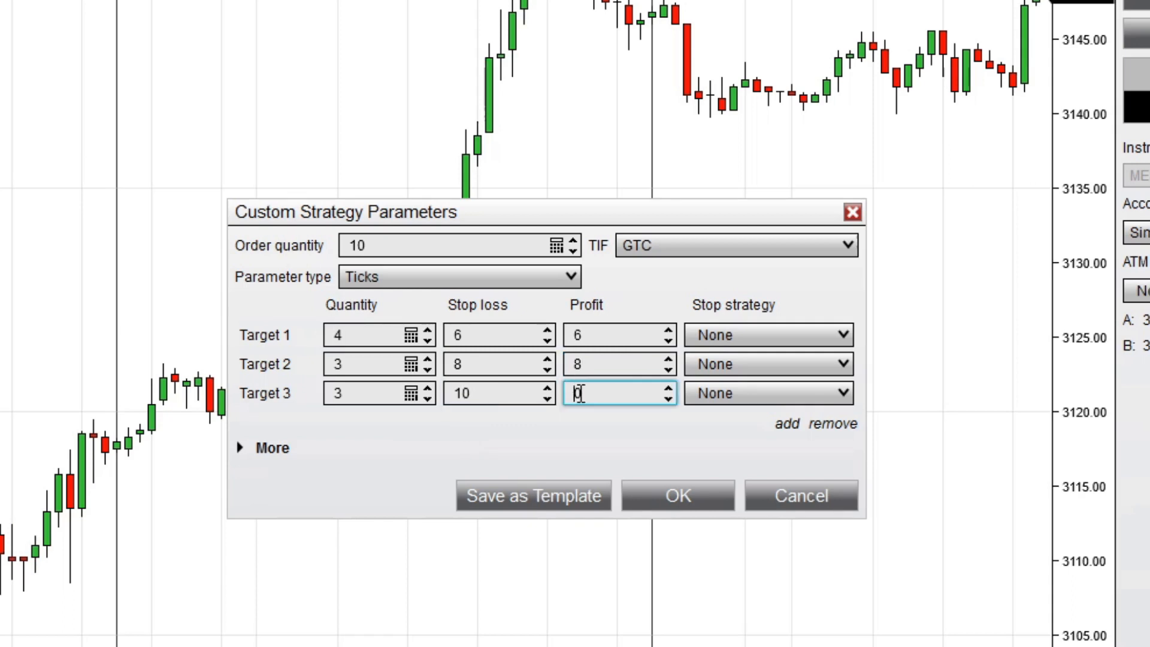
pyautogui.write('1')
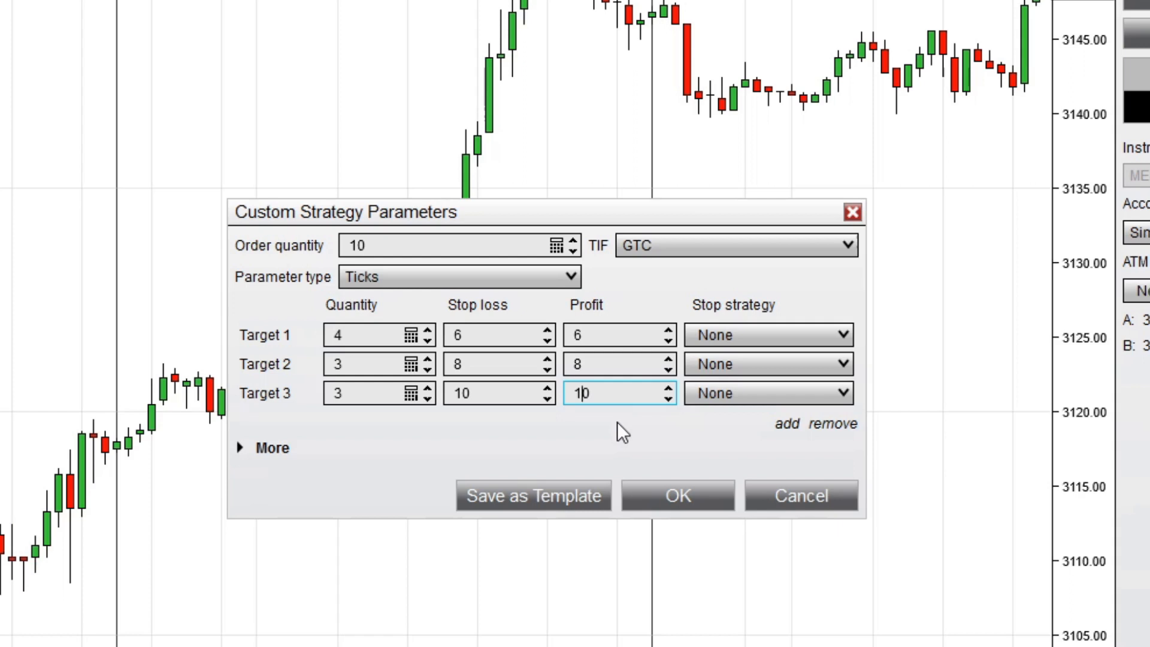
pyautogui.moveTo(576, 484)
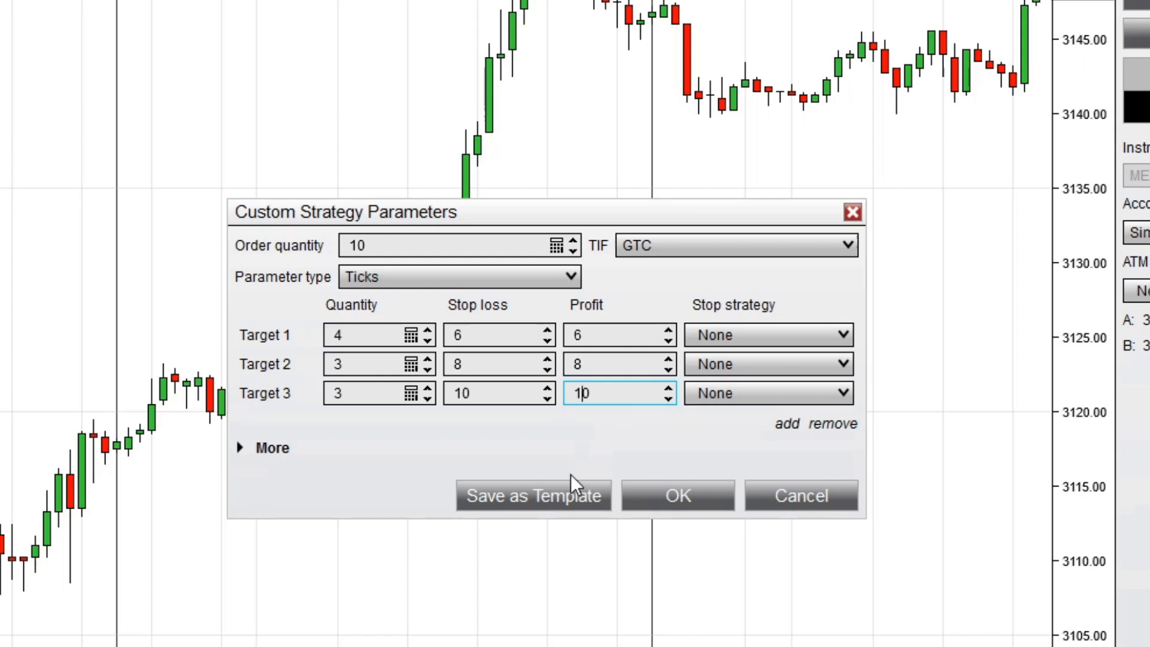
pyautogui.click(533, 496)
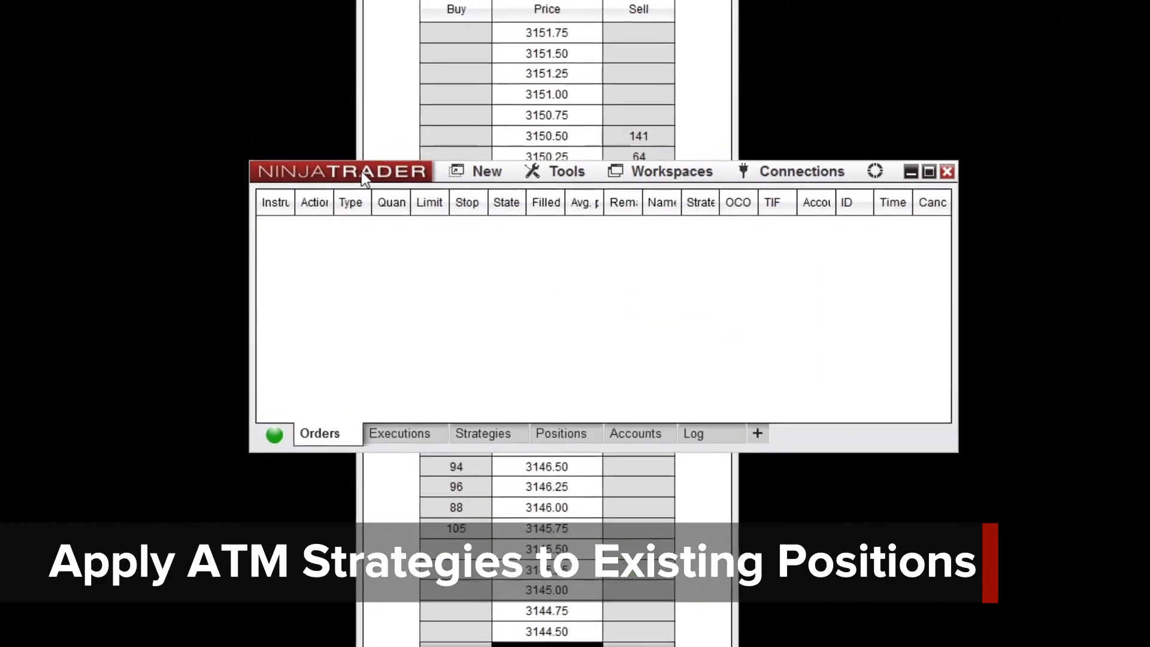
# Apply the ATM - 3 Target strategy to the MES 12-19 position from the Positions tab
pyautogui.click(560, 433)
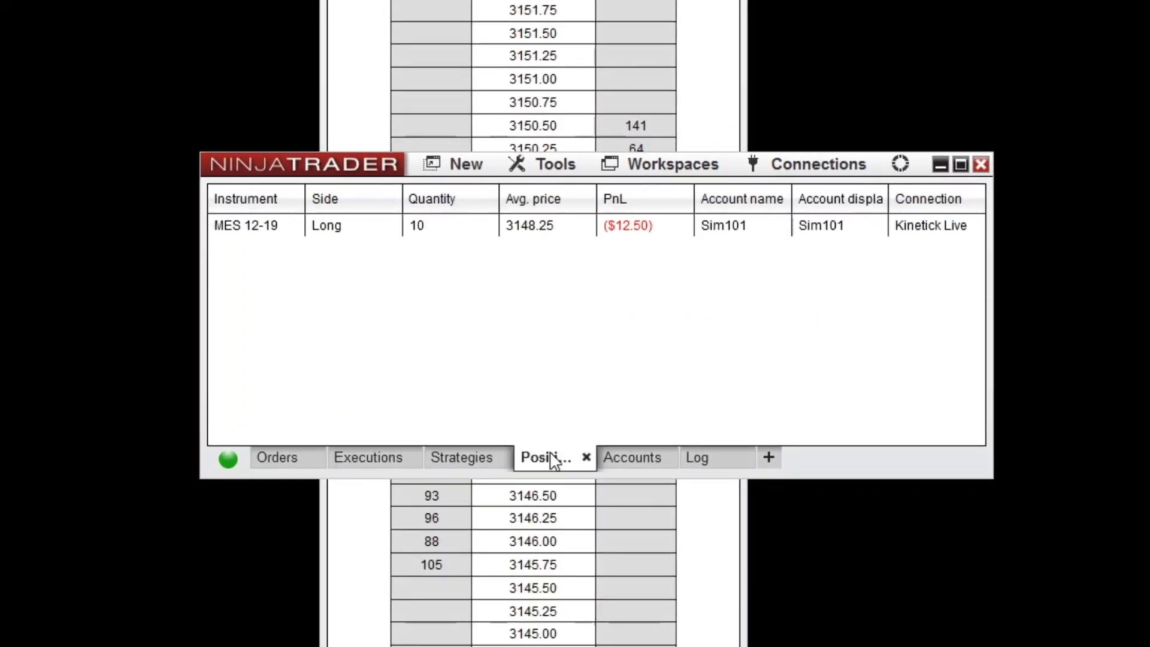
pyautogui.rightClick(298, 225)
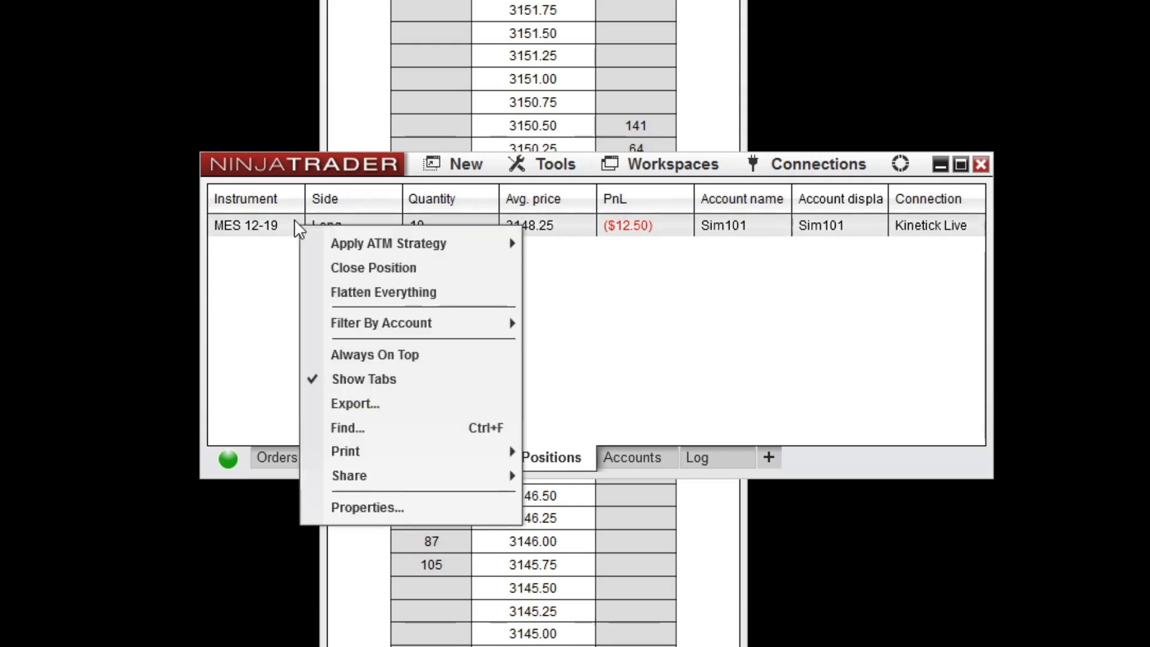
pyautogui.moveTo(389, 242)
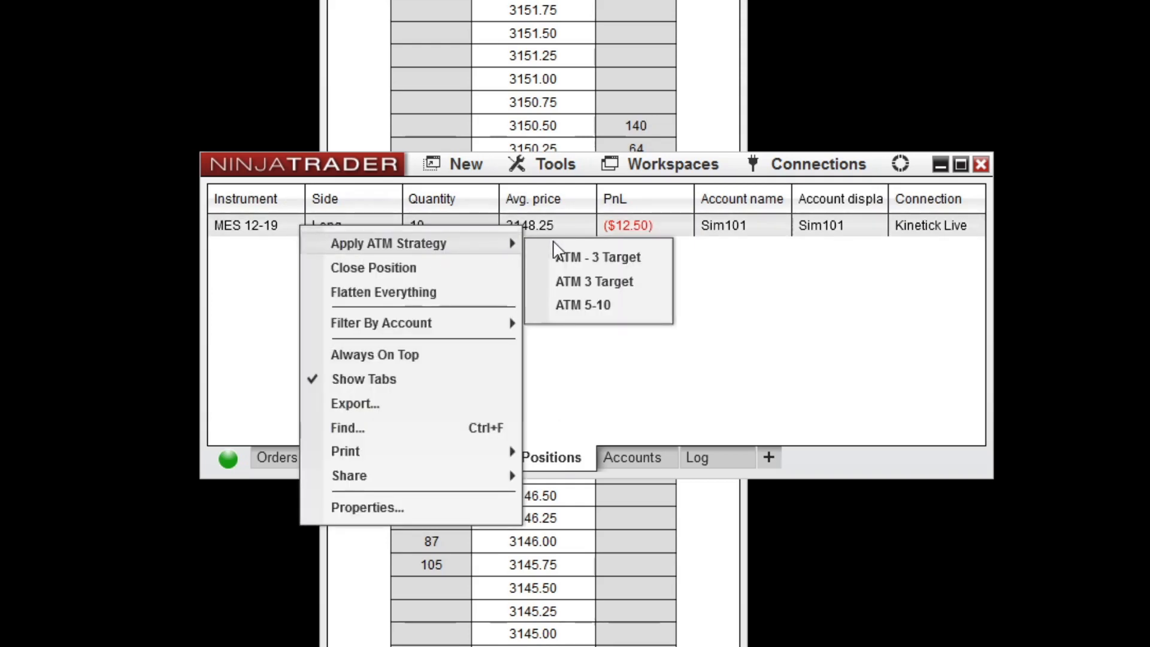
pyautogui.click(600, 257)
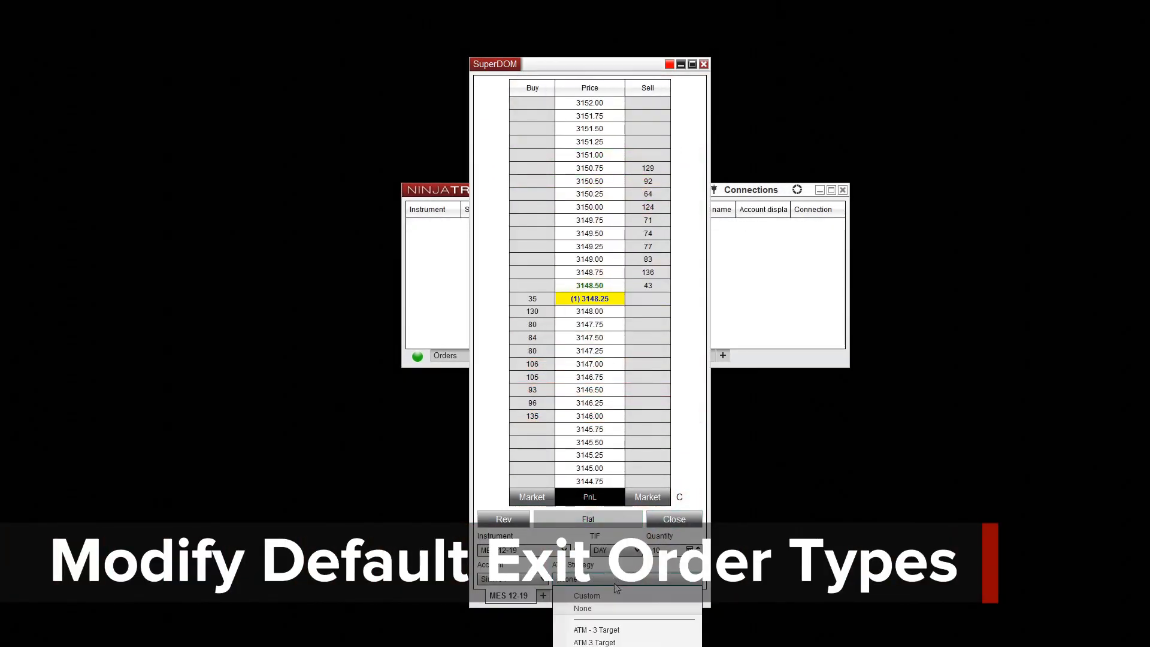
# Choose Custom from the SuperDOM ATM Strategy dropdown
pyautogui.click(586, 595)
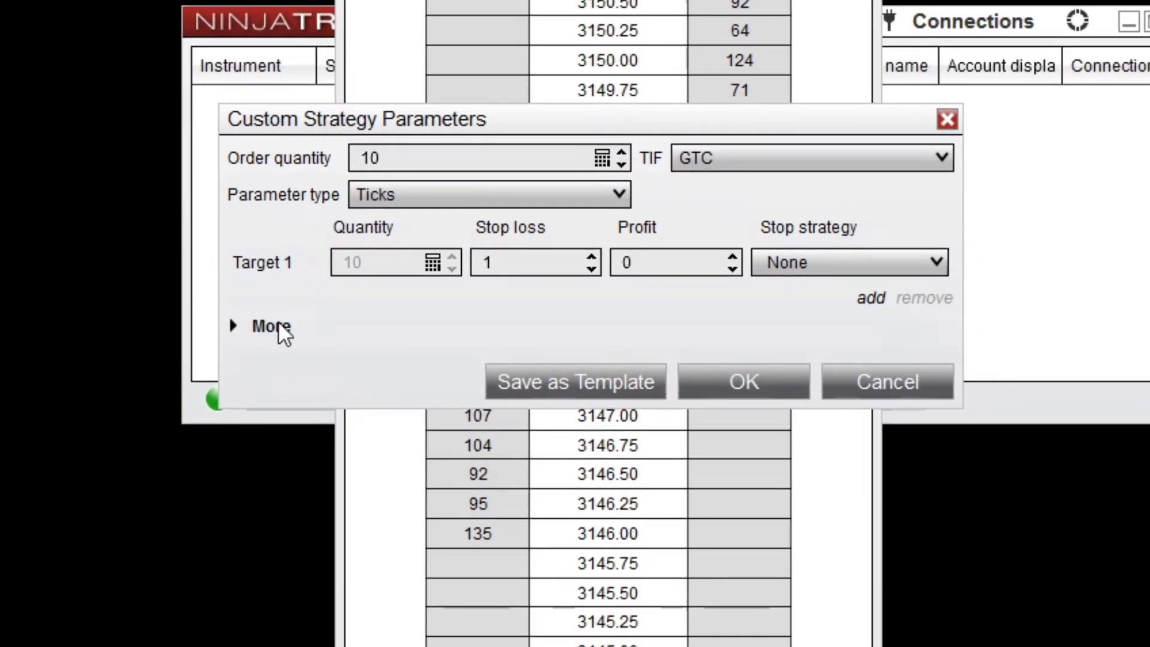
# Expand More options, tick MIT for profit, and set stop loss to stop limit
pyautogui.click(260, 326)
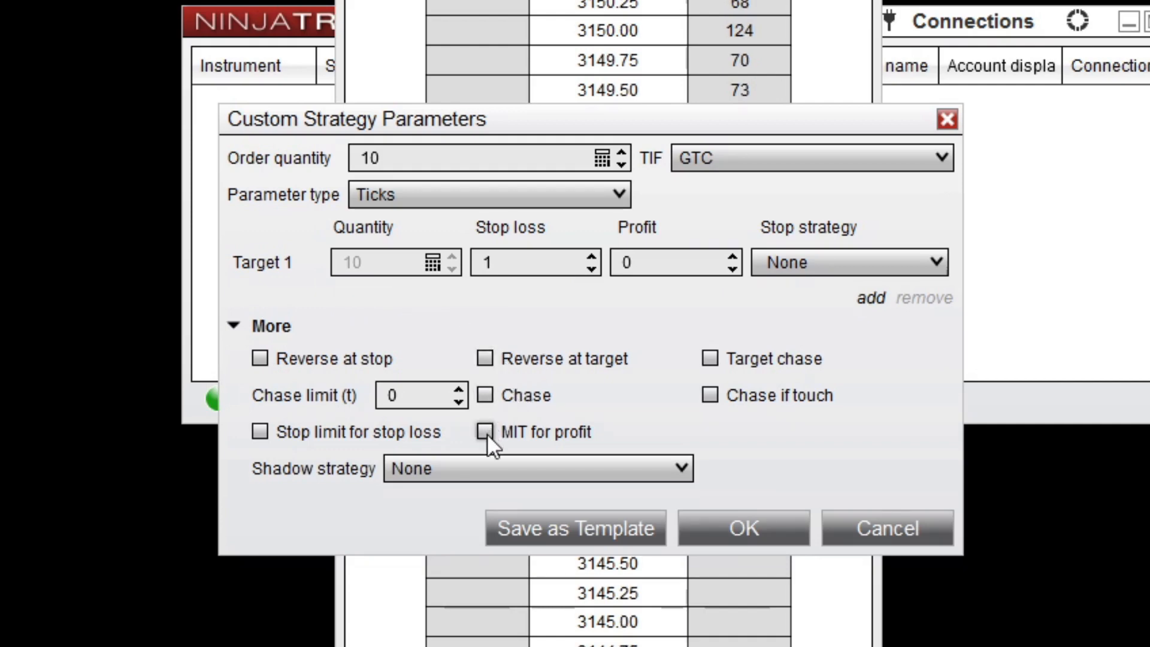
pyautogui.click(485, 432)
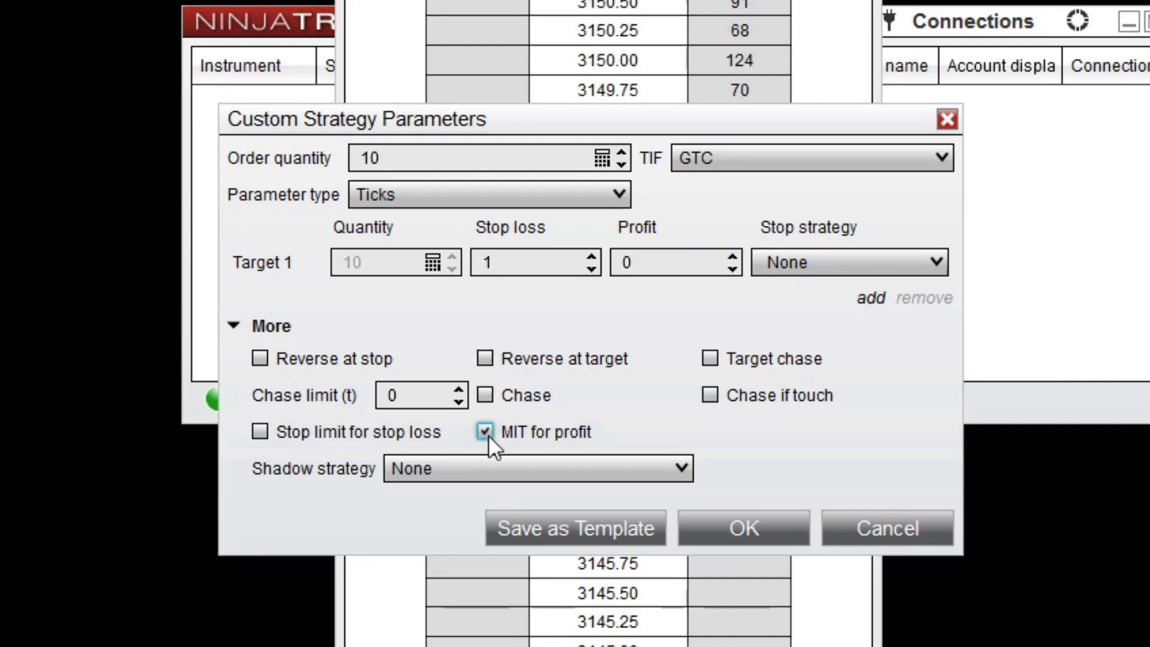
pyautogui.click(485, 432)
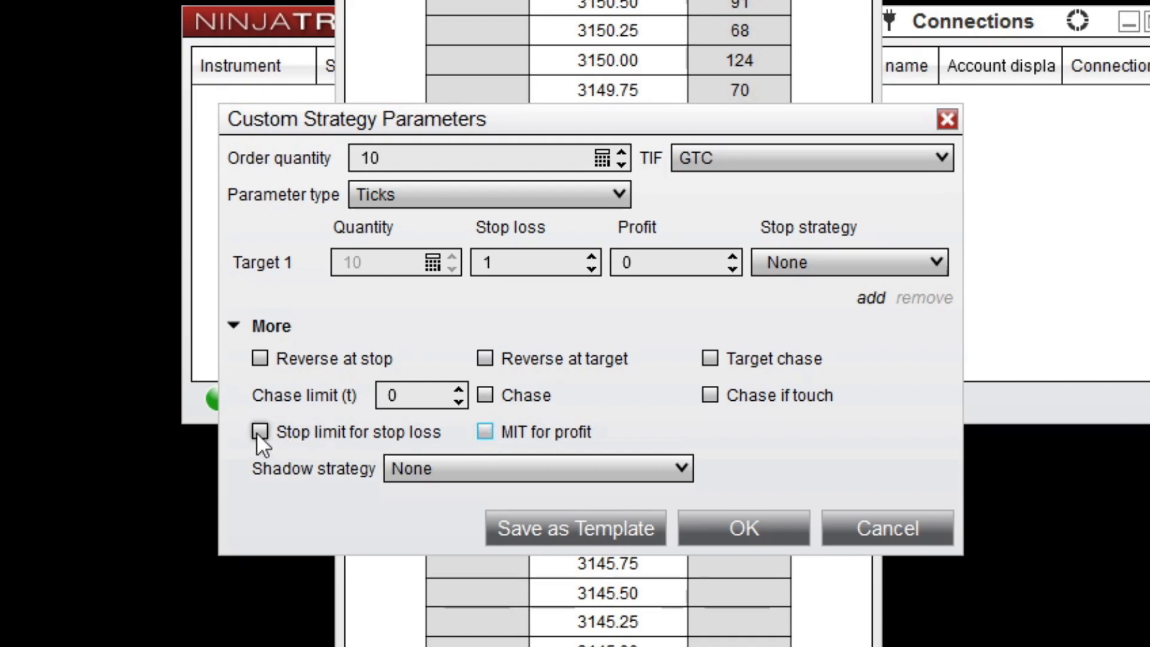